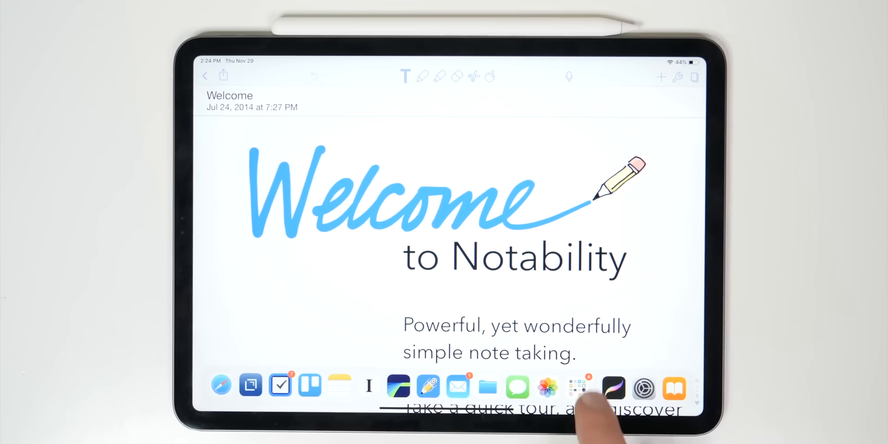
# Switch from Notability to Procreate and add bold black brush strokes to the lettered word.
pyautogui.click(612, 386)
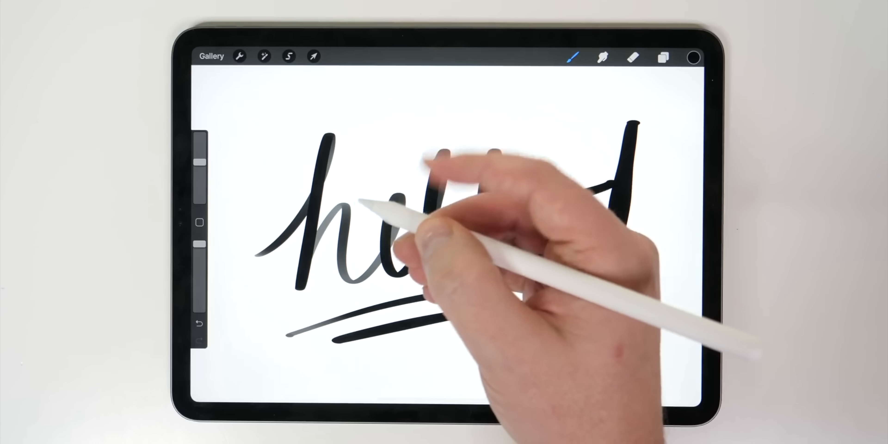
pyautogui.click(693, 57)
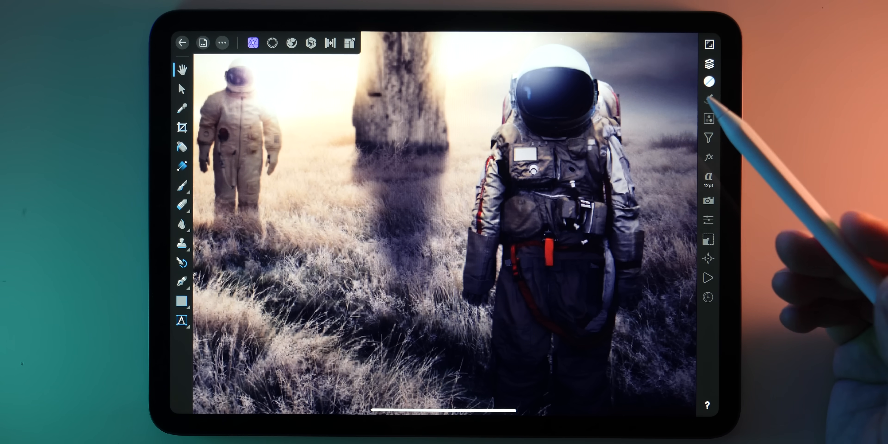
# Reveal the astronaut composite's layer stack, then leave the Twitter Followers detail for the Numerics Social dashboard.
pyautogui.click(709, 63)
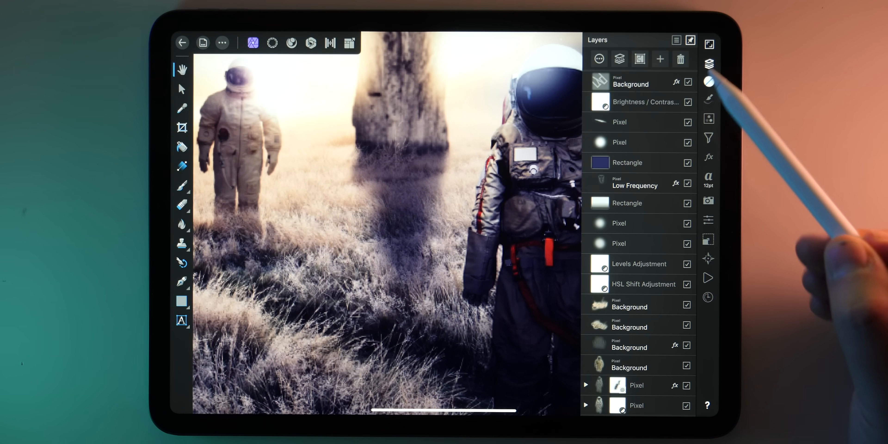
pyautogui.scroll(-3)
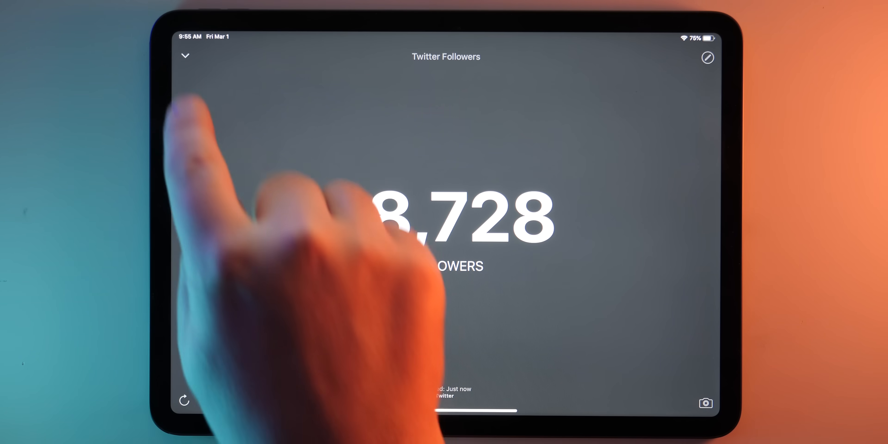
pyautogui.click(184, 56)
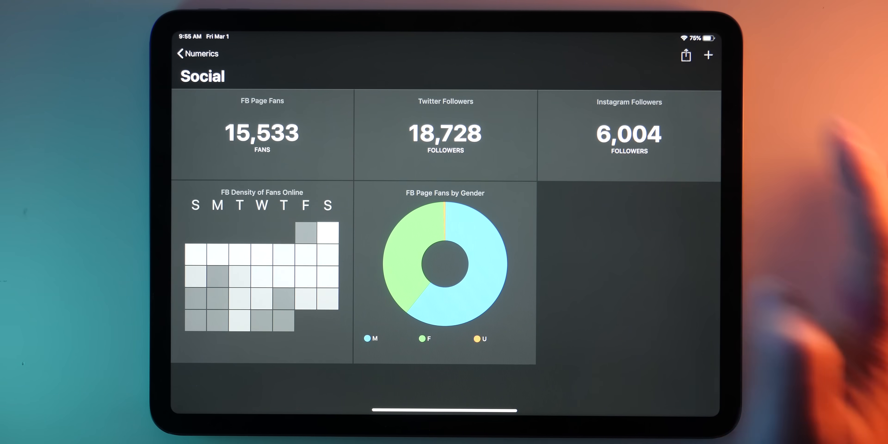
pyautogui.click(629, 134)
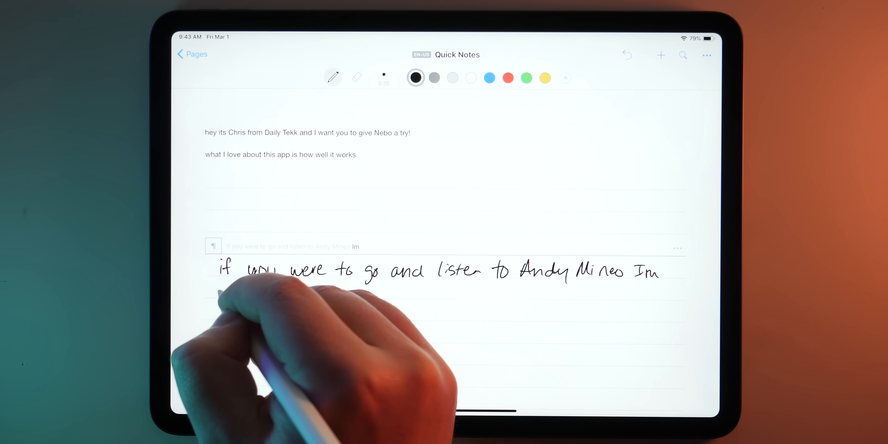
# Handwrite 'sure you might like … music … its' continuing the Andy Mineo sentence with live recognition.
pyautogui.write('sure y')
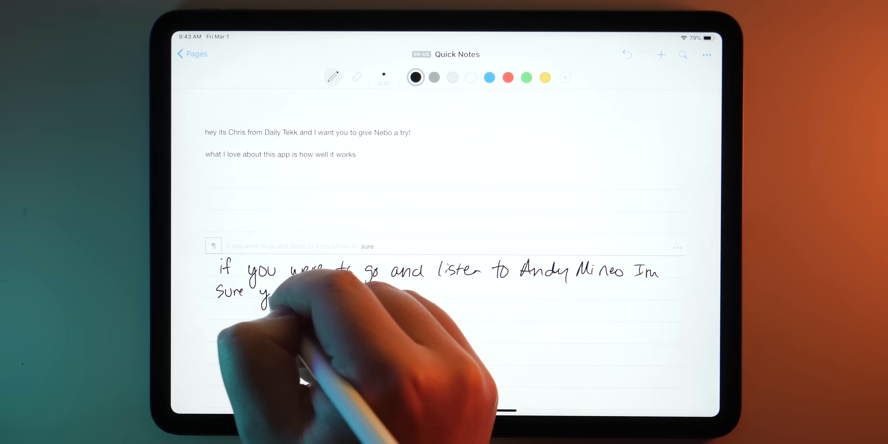
pyautogui.write('you mis')
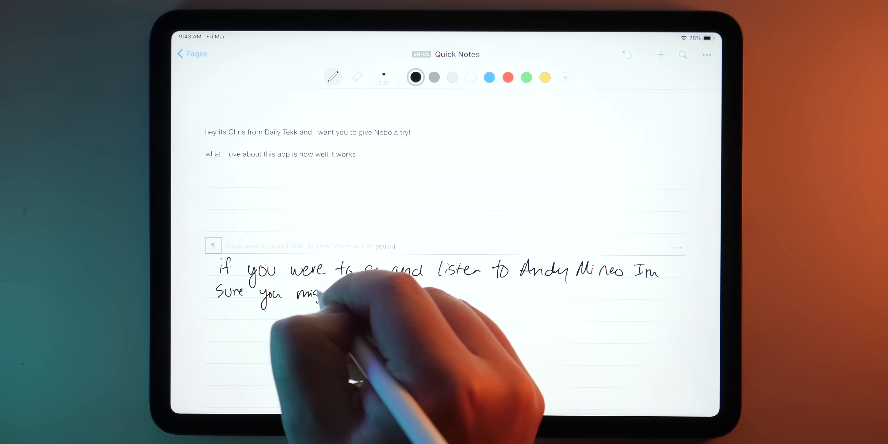
pyautogui.write('might like hi')
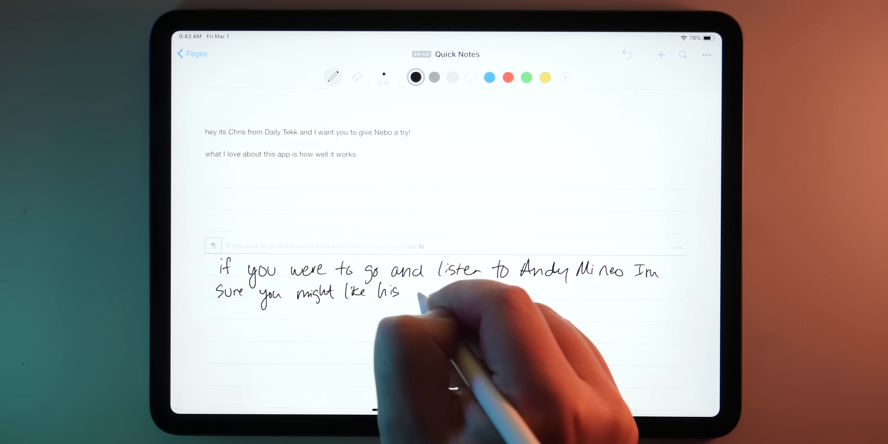
pyautogui.write('music although I kno')
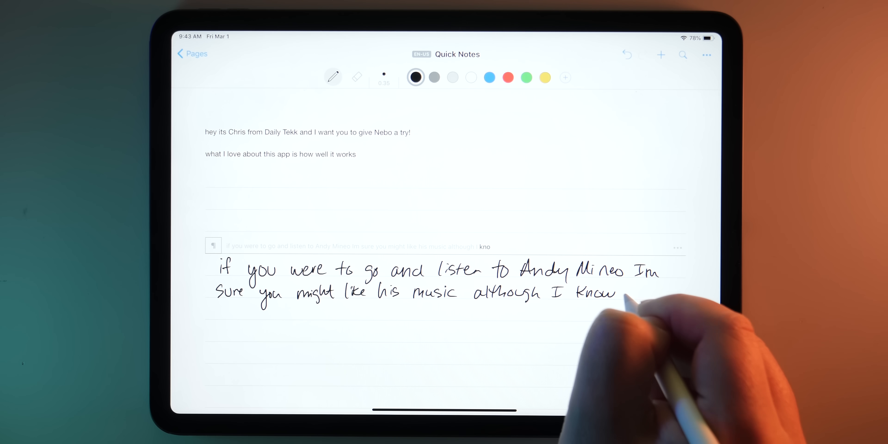
pyautogui.write('its')
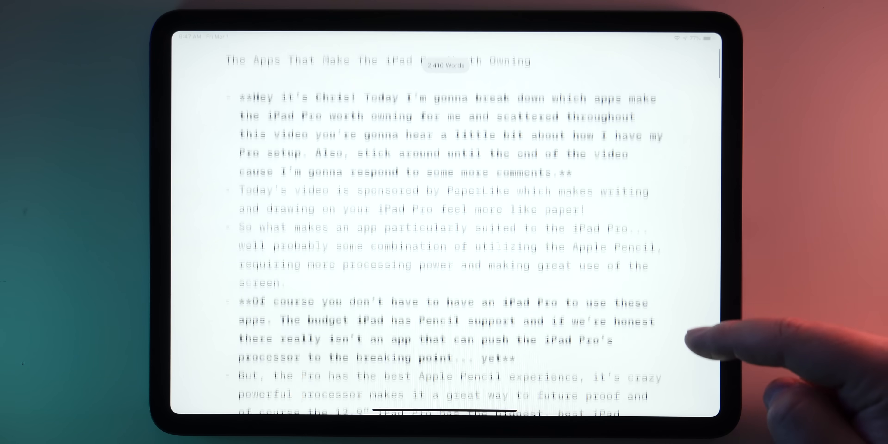
pyautogui.scroll(-3)
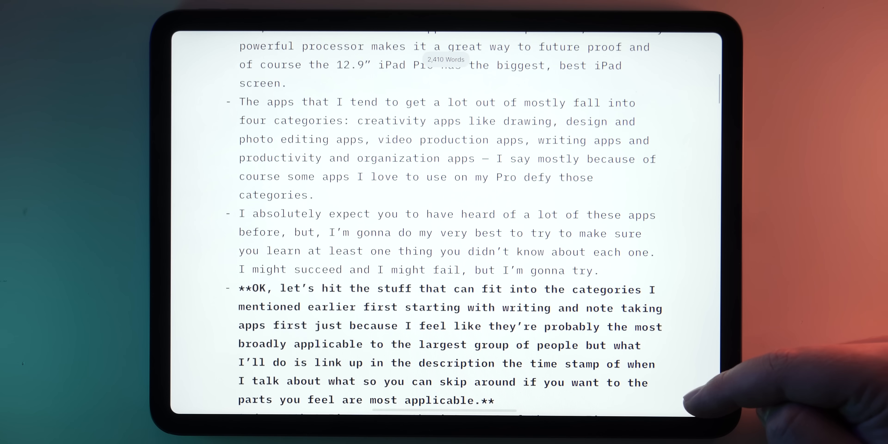
pyautogui.scroll(-3)
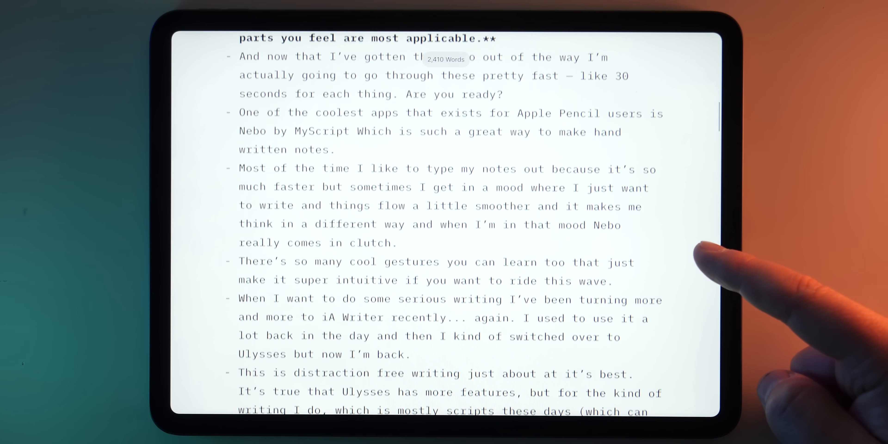
pyautogui.scroll(-3)
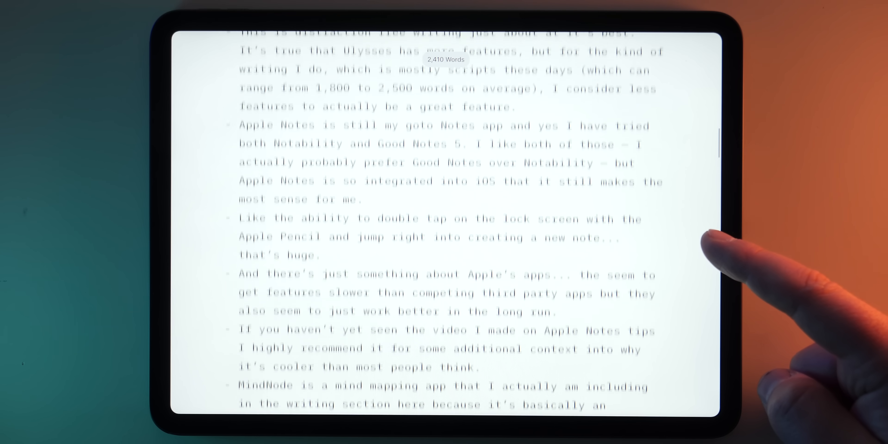
pyautogui.scroll(-3)
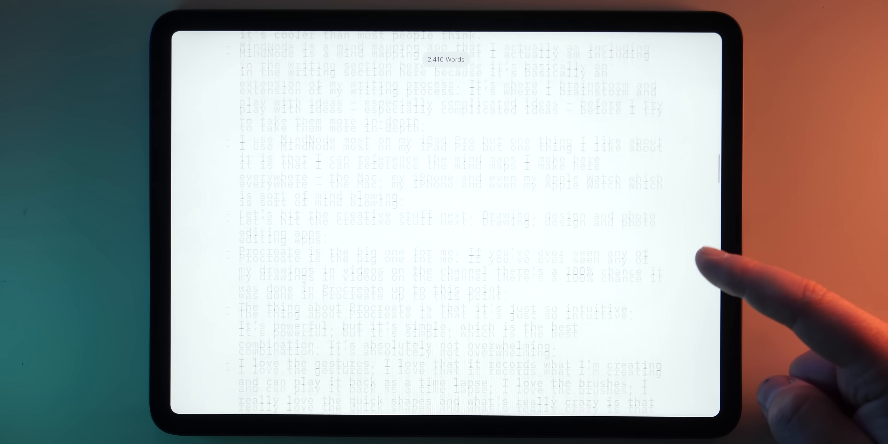
pyautogui.scroll(-3)
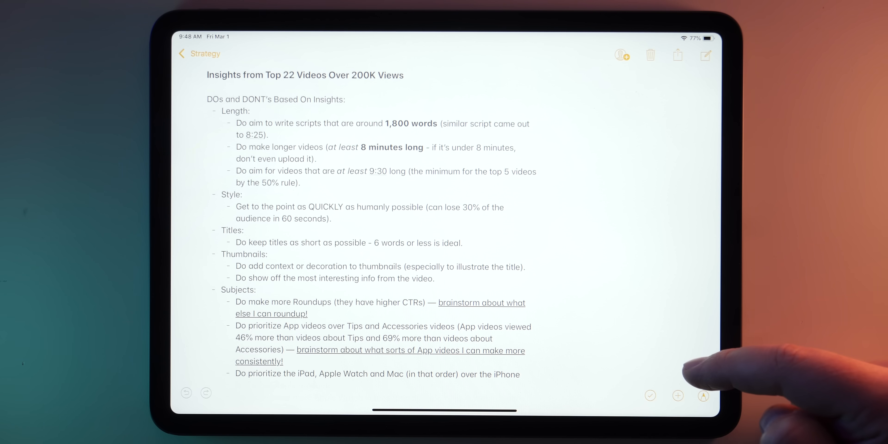
# Scroll down through the video insights note in Apple Notes.
pyautogui.scroll(-3)
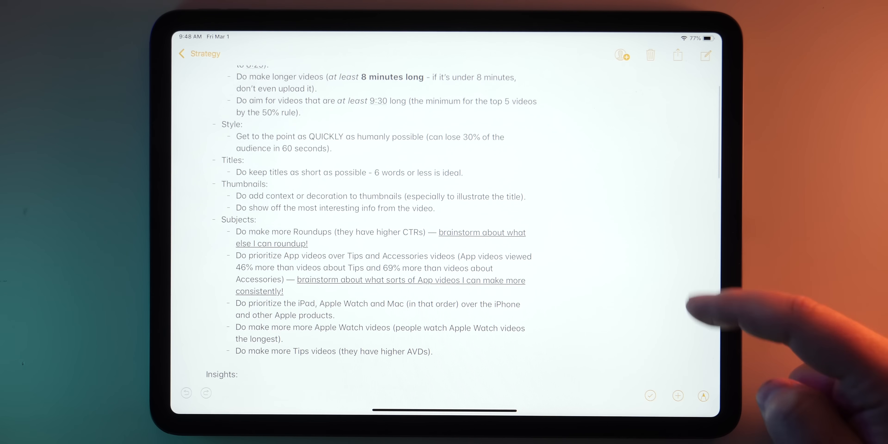
pyautogui.scroll(-3)
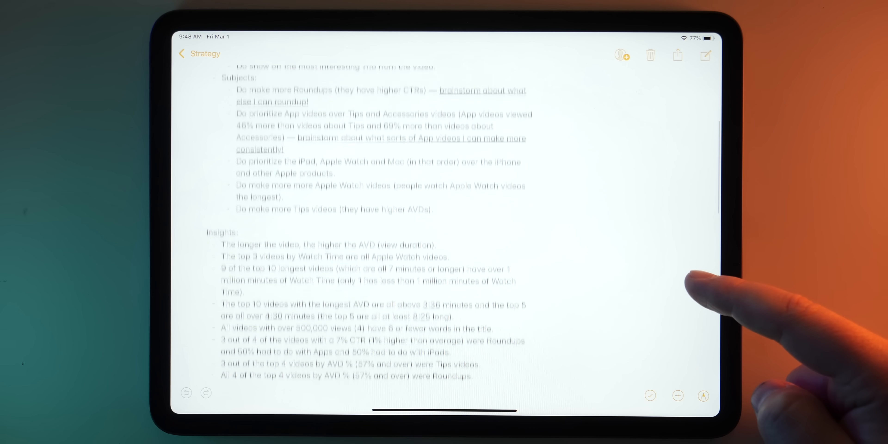
pyautogui.scroll(-3)
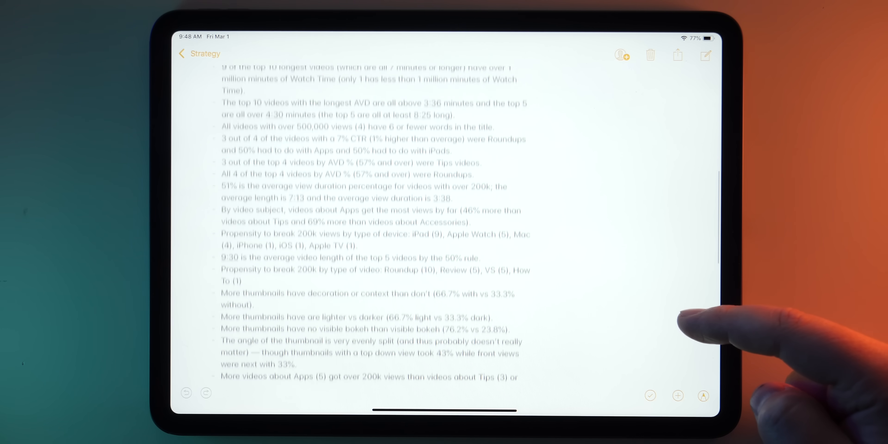
pyautogui.scroll(-3)
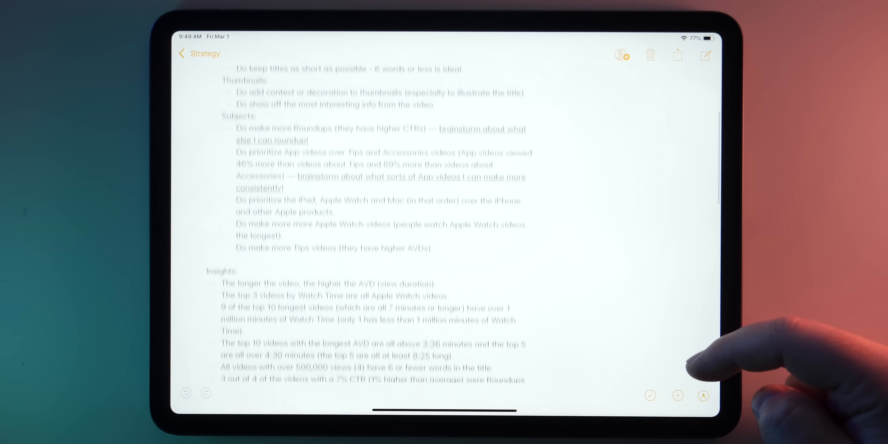
pyautogui.scroll(-3)
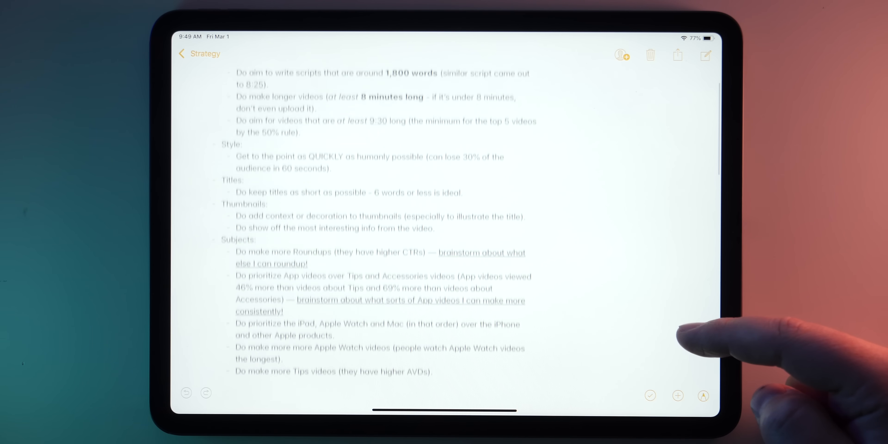
pyautogui.scroll(-3)
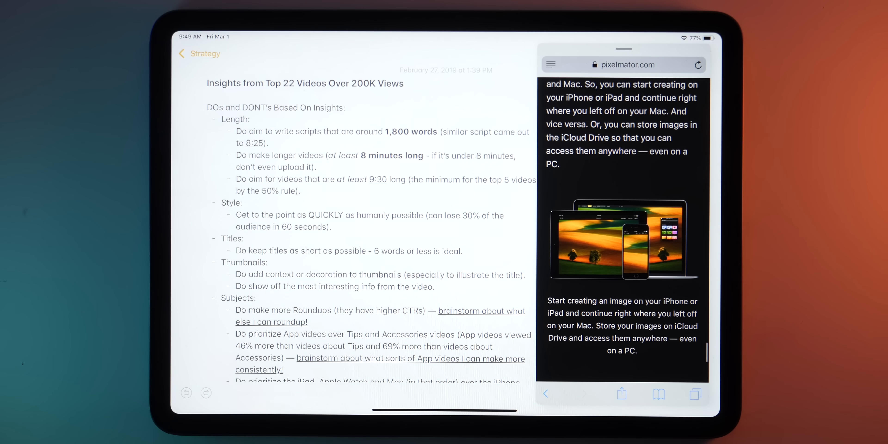
# Enter 'apple.com' in the Safari address bar beside the note.
pyautogui.click(621, 64)
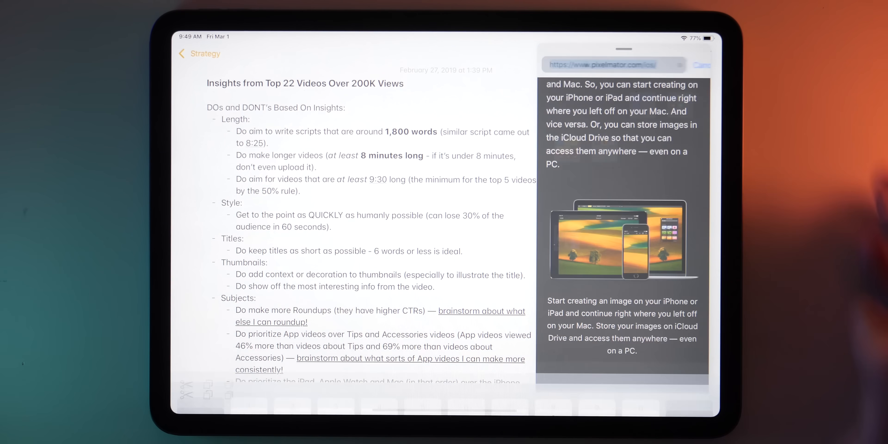
pyautogui.write('apple.com')
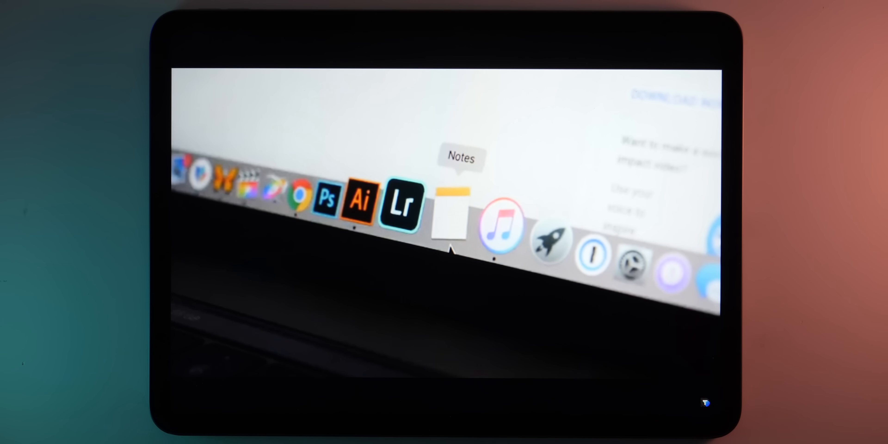
# Return to the home screen page with Procreate, Pixelmator, Assembly and Paper.
pyautogui.click(449, 218)
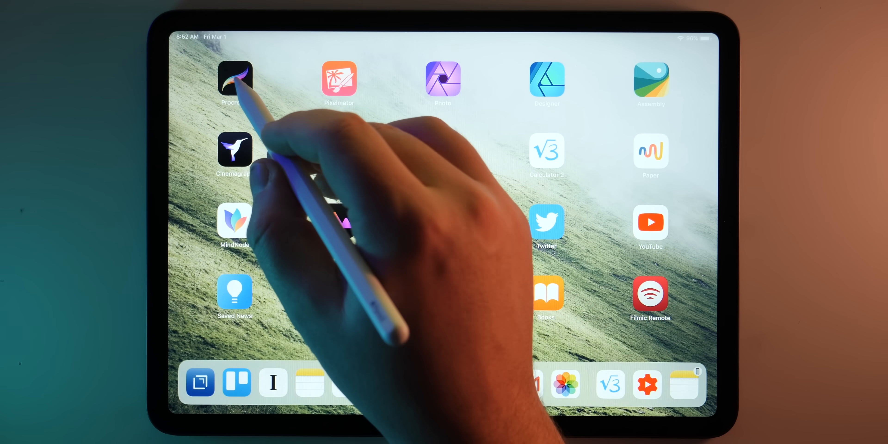
# Sketch a small circle beside the larger one in Procreate and replay the DAILYTEK artwork time-lapses.
pyautogui.click(234, 78)
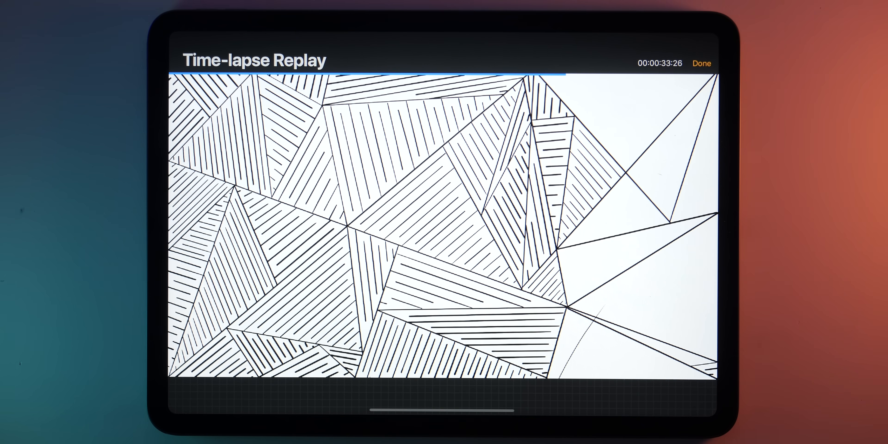
pyautogui.click(701, 63)
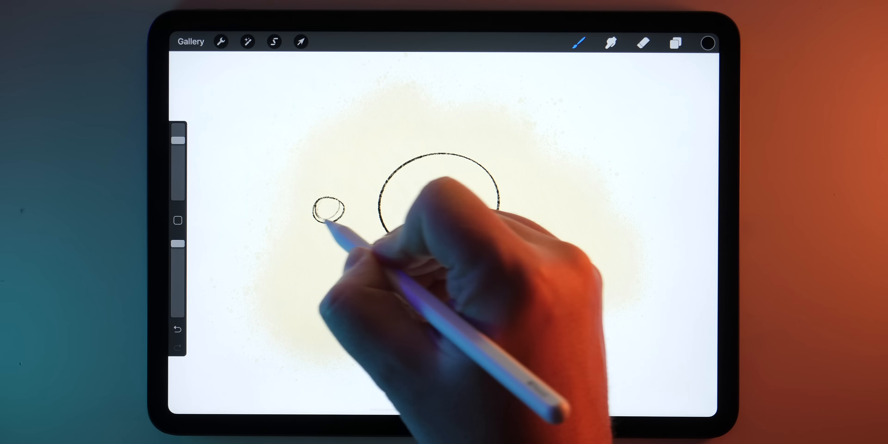
pyautogui.moveTo(334, 221); pyautogui.dragTo(397, 212)
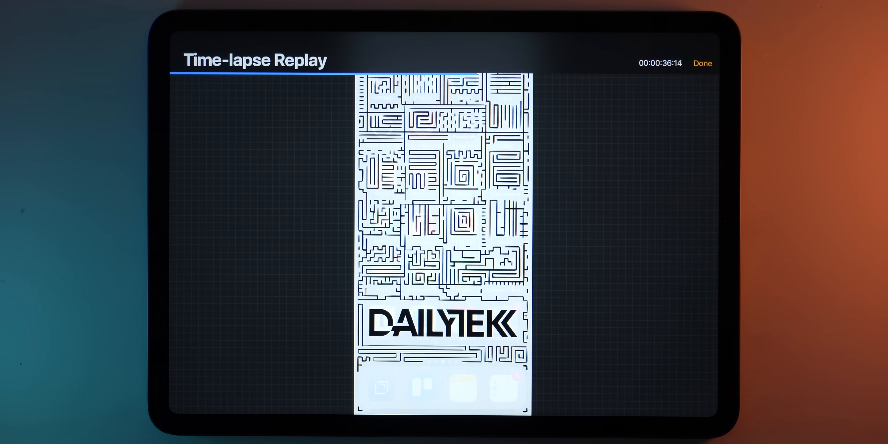
pyautogui.click(702, 63)
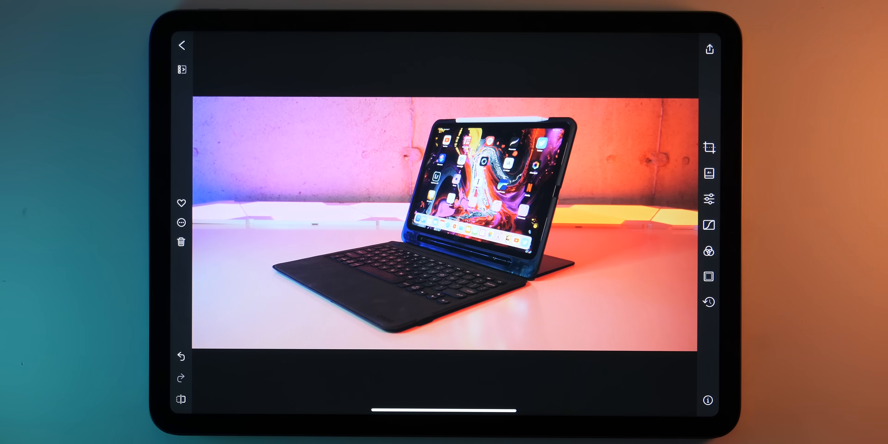
# Apply the I250 filter, lift shadows, warm the tint, add slight fade and strengthen the vignette.
pyautogui.click(709, 172)
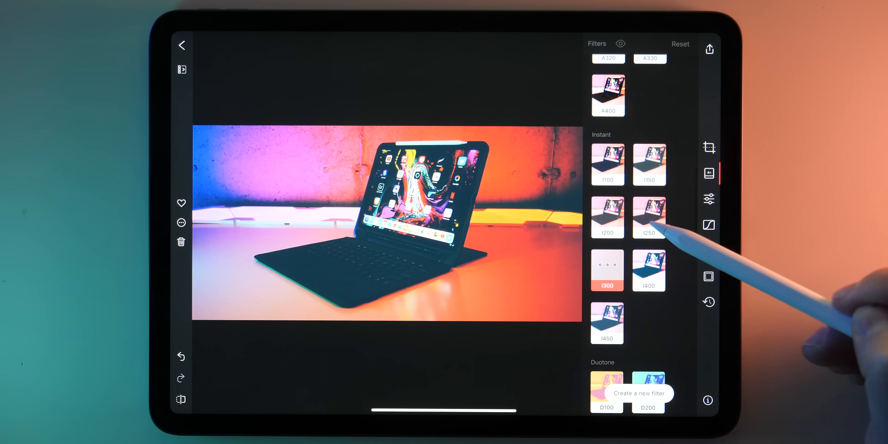
pyautogui.click(709, 199)
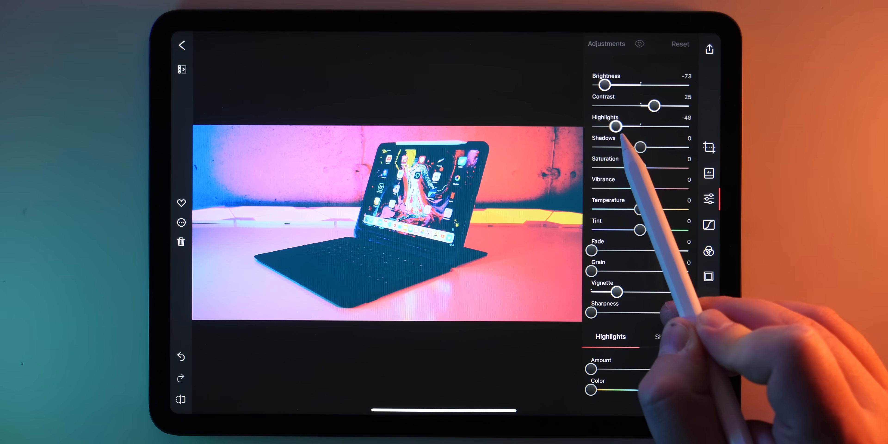
pyautogui.moveTo(640, 148); pyautogui.dragTo(671, 147)
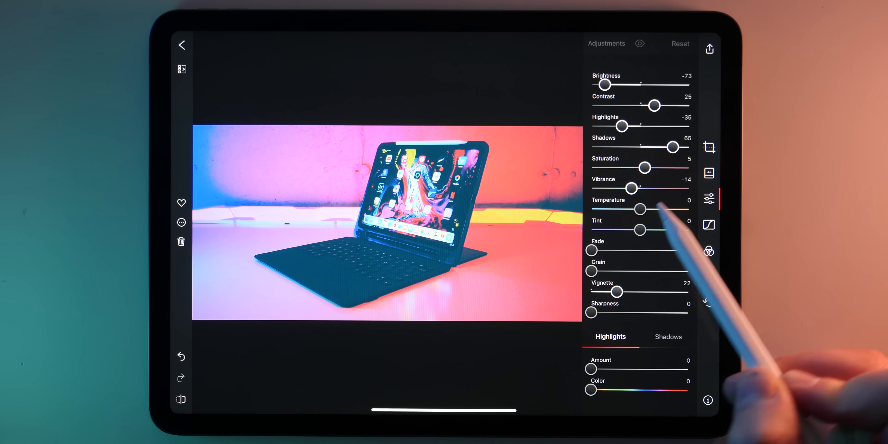
pyautogui.moveTo(639, 229); pyautogui.dragTo(653, 229)
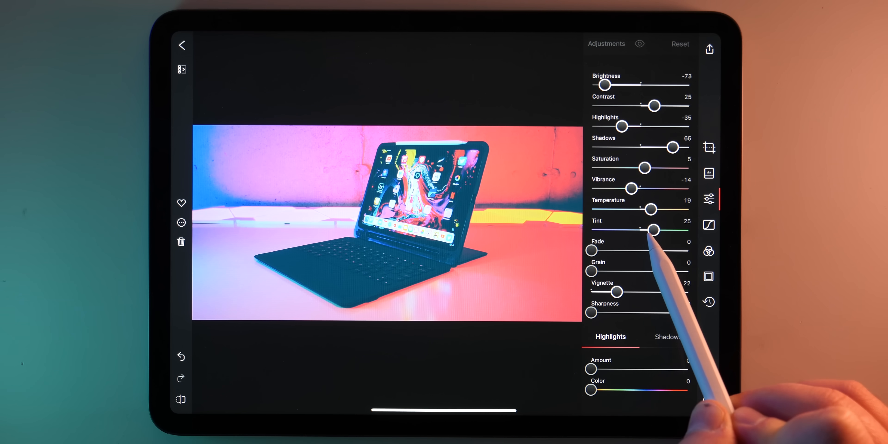
pyautogui.moveTo(590, 250); pyautogui.dragTo(598, 250)
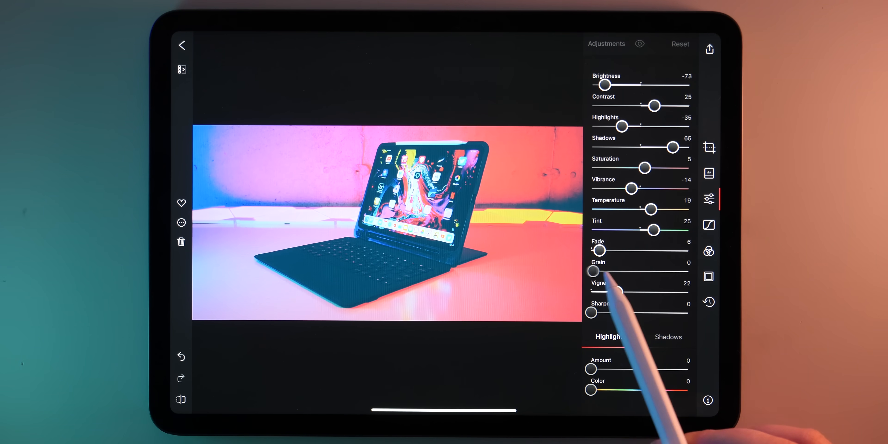
pyautogui.moveTo(609, 292); pyautogui.dragTo(673, 292)
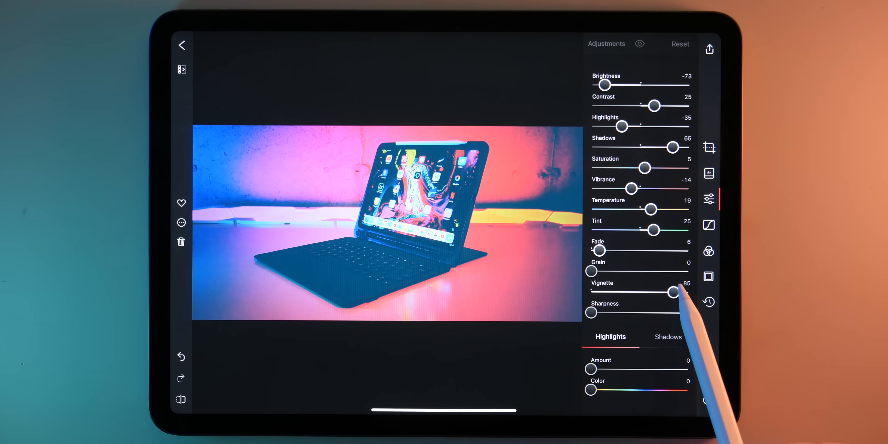
# Lower the curve's midtone points and tweak a colour range's luminance in the Color panel.
pyautogui.click(708, 225)
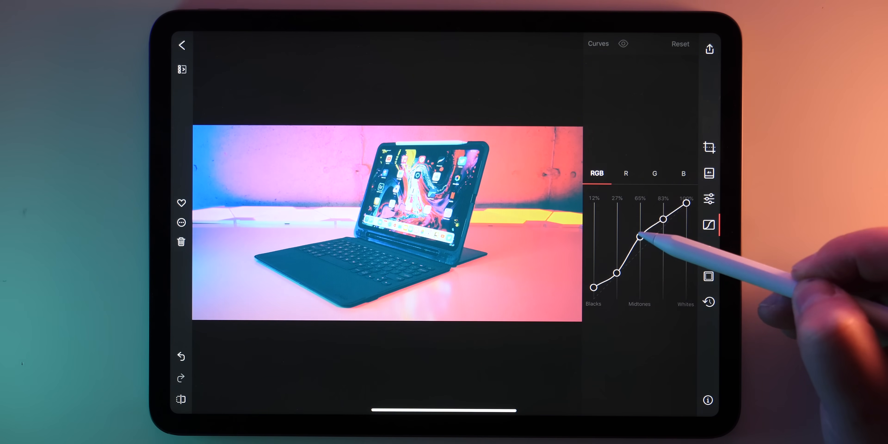
pyautogui.moveTo(639, 237); pyautogui.dragTo(639, 242)
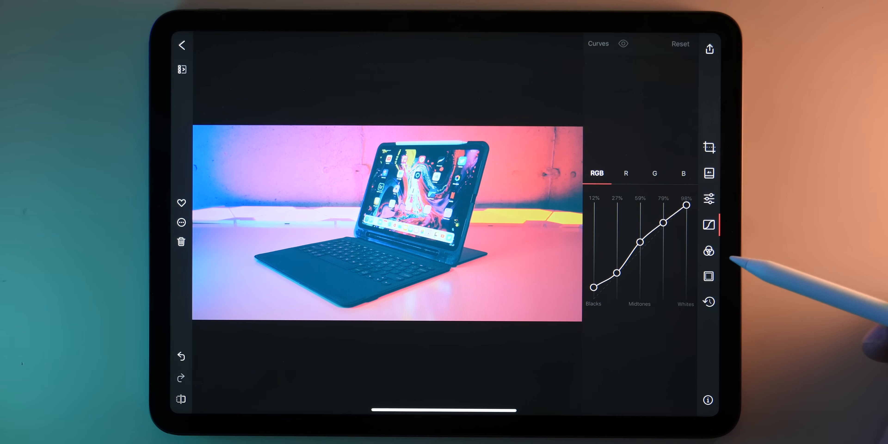
pyautogui.click(708, 251)
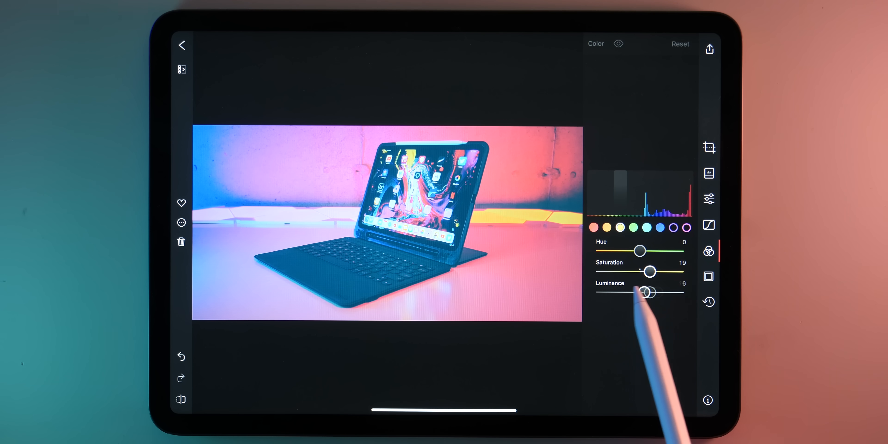
pyautogui.moveTo(640, 250); pyautogui.dragTo(599, 250)
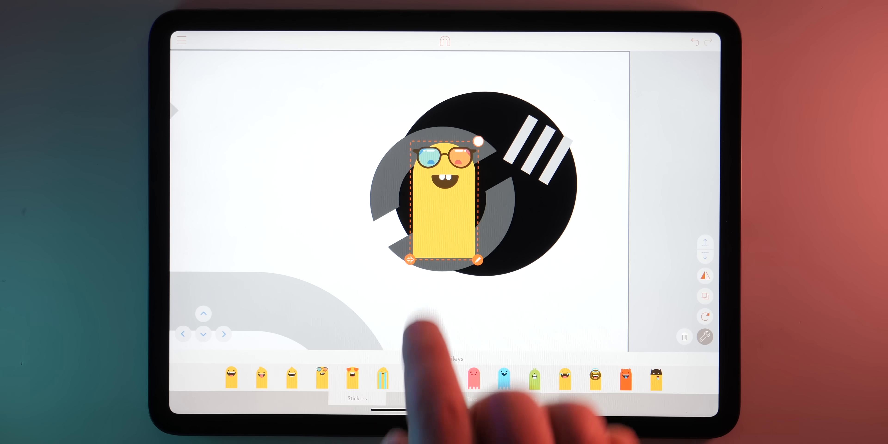
# Place the yellow glasses-wearing sticker character over the black circular logo.
pyautogui.click(413, 399)
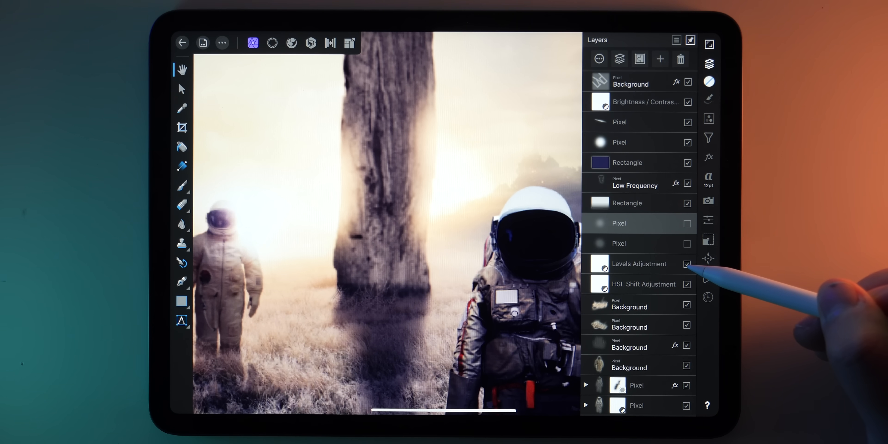
# Hide layers of the misty astronaut composite, then show the dancer warp and helmet portrait in Pixelmator.
pyautogui.click(688, 264)
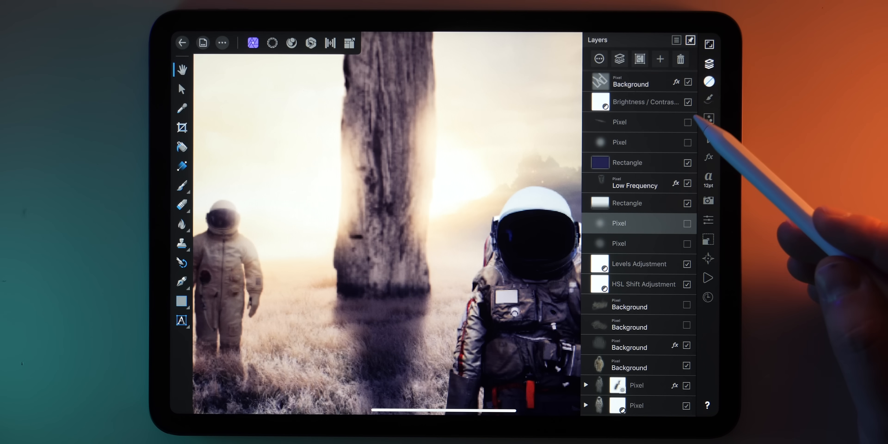
pyautogui.click(646, 101)
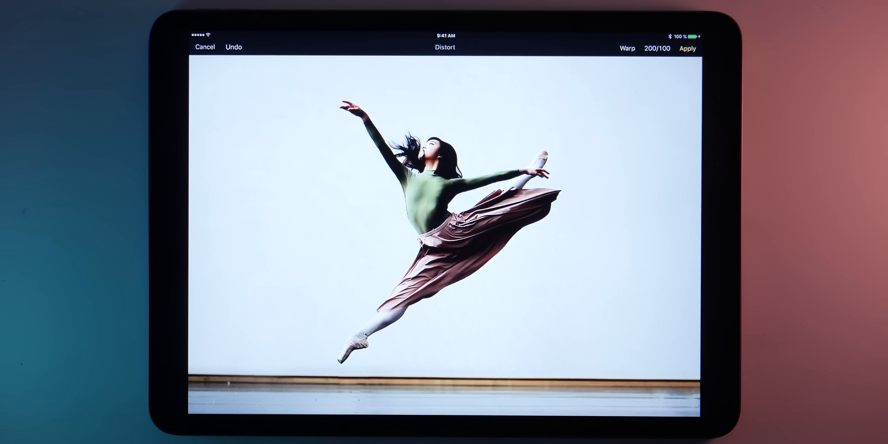
pyautogui.click(688, 48)
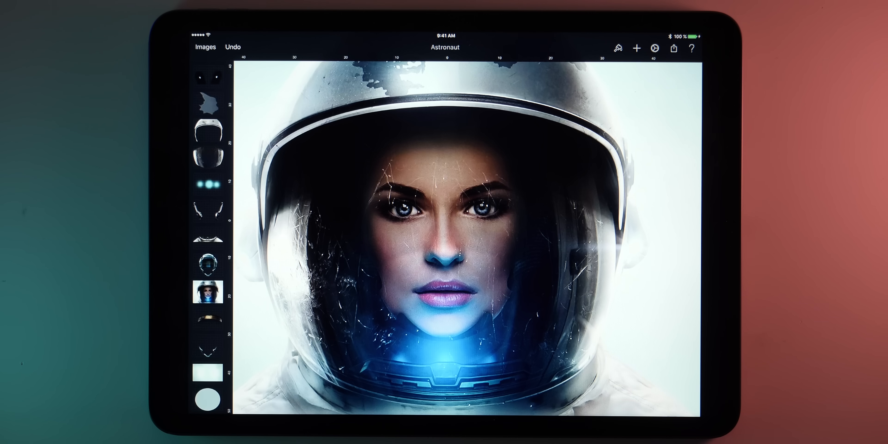
pyautogui.click(207, 288)
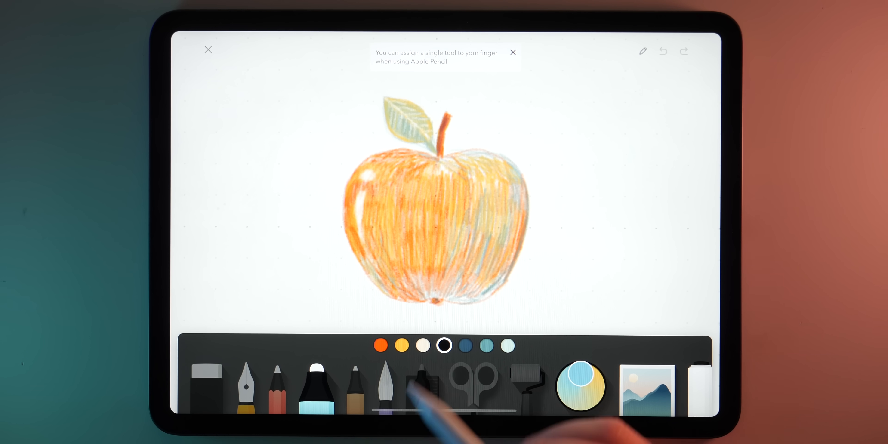
# Select the coloured pencil for shading the orange apple sketch in Paper.
pyautogui.click(276, 388)
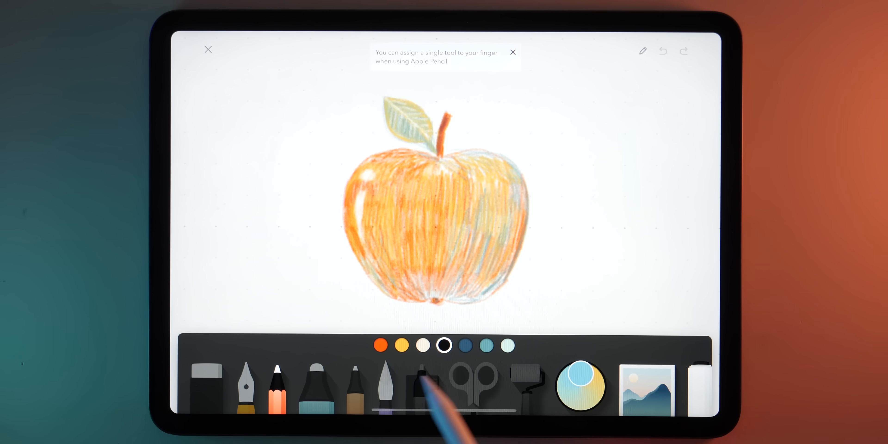
pyautogui.click(381, 345)
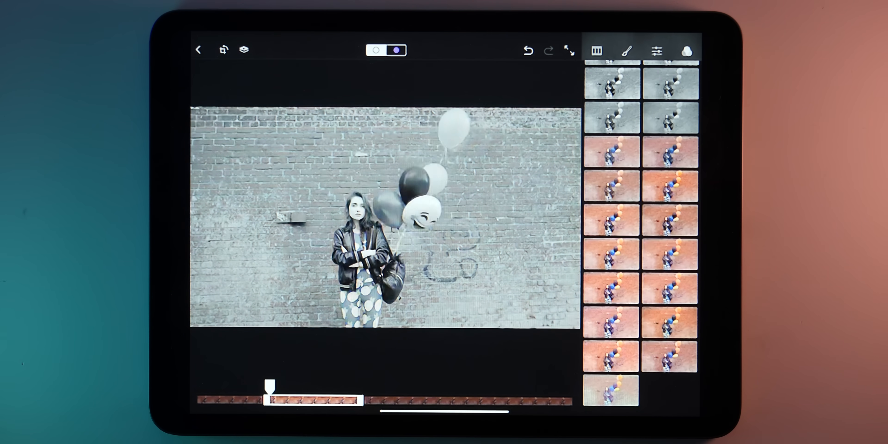
# Adjust the balloon clip's colour and light, then browse Creative FX cinemagraphs in Discover.
pyautogui.click(657, 50)
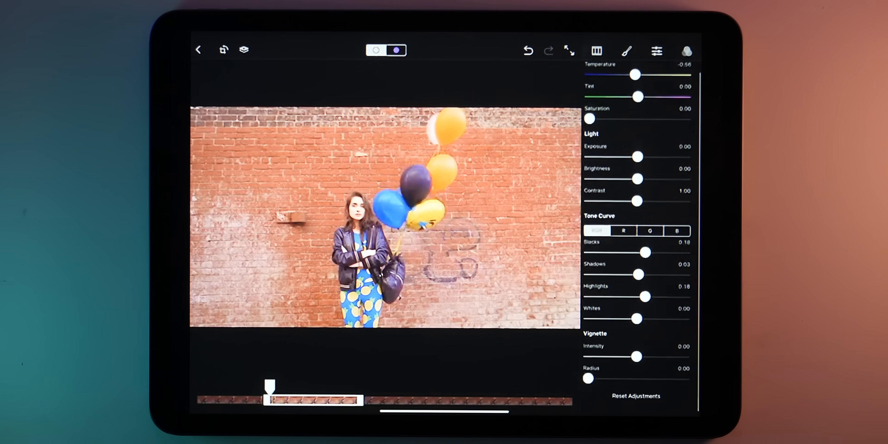
pyautogui.click(520, 51)
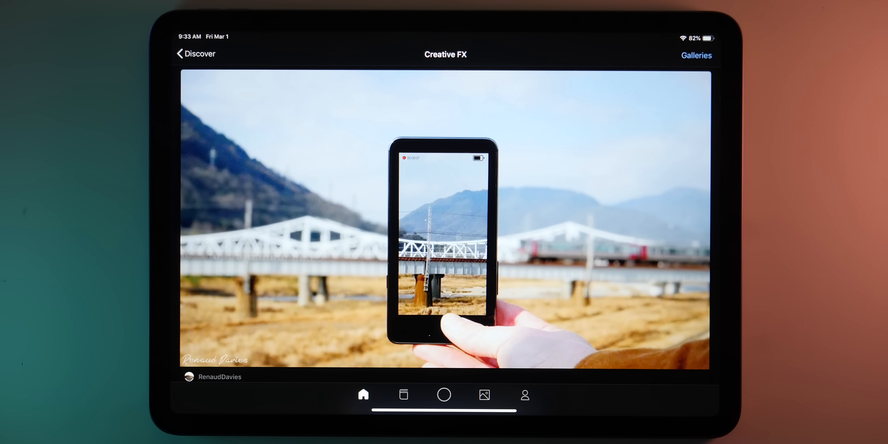
pyautogui.click(195, 53)
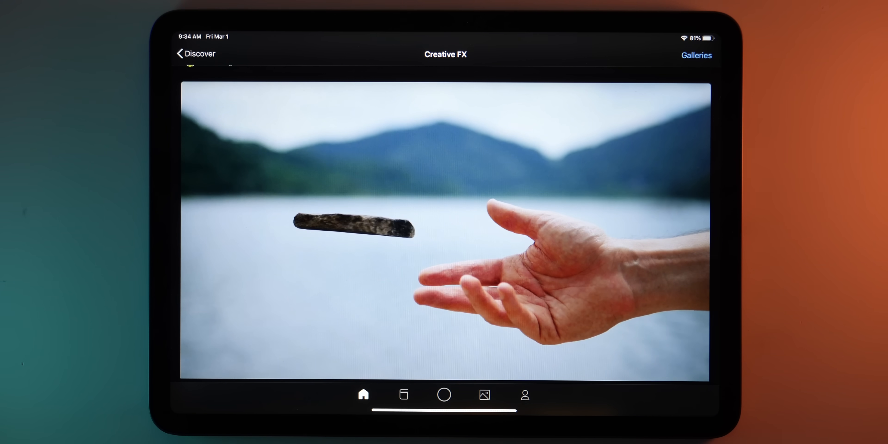
pyautogui.click(195, 53)
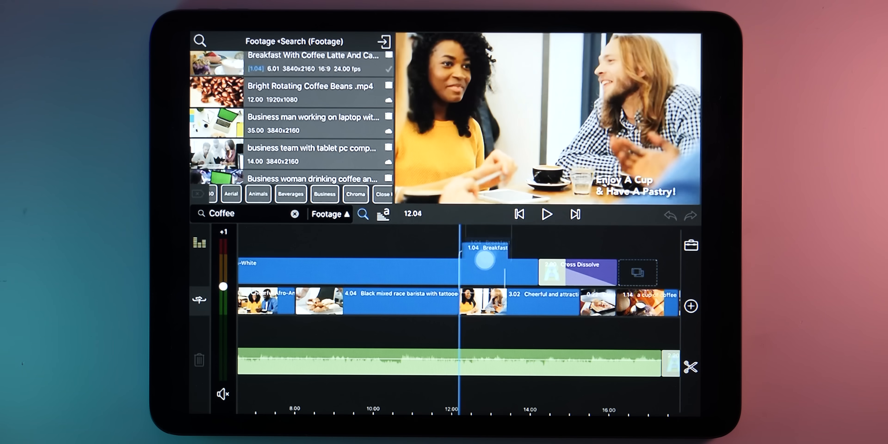
# Share CoffeeShop_Promo_V03 as a Movie with Dropbox chosen as the destination.
pyautogui.click(547, 214)
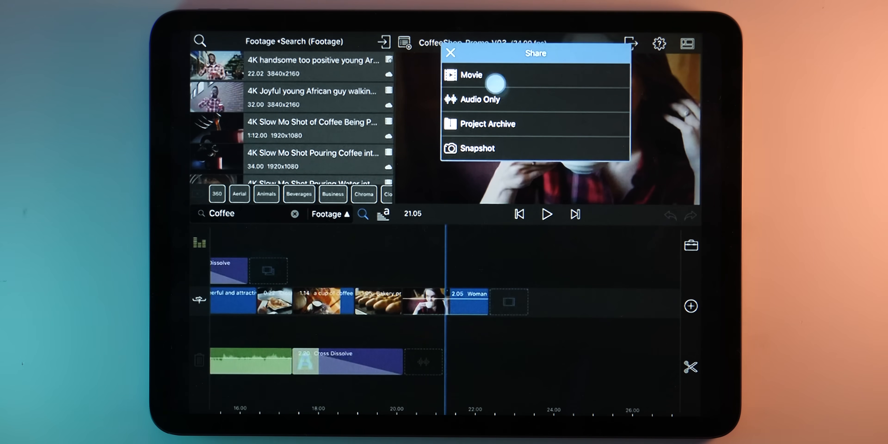
pyautogui.click(471, 75)
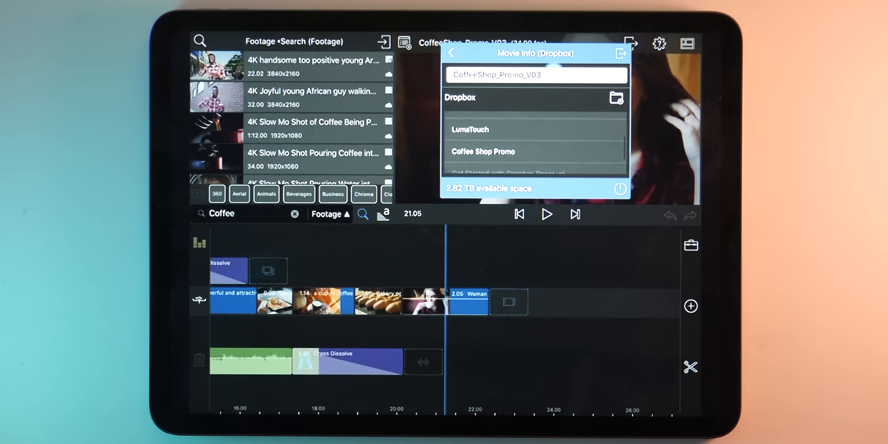
pyautogui.click(620, 52)
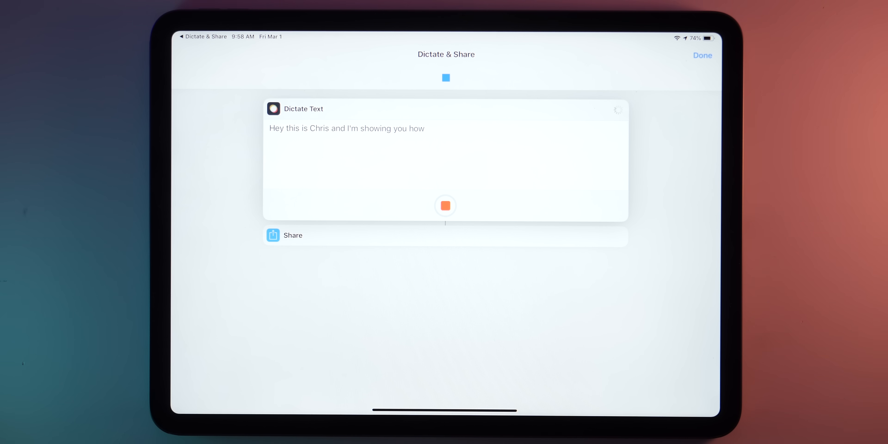
# Dictate 'to dictate and share', finish, then show Saved News stories and look through them.
pyautogui.write('to dictate and share')
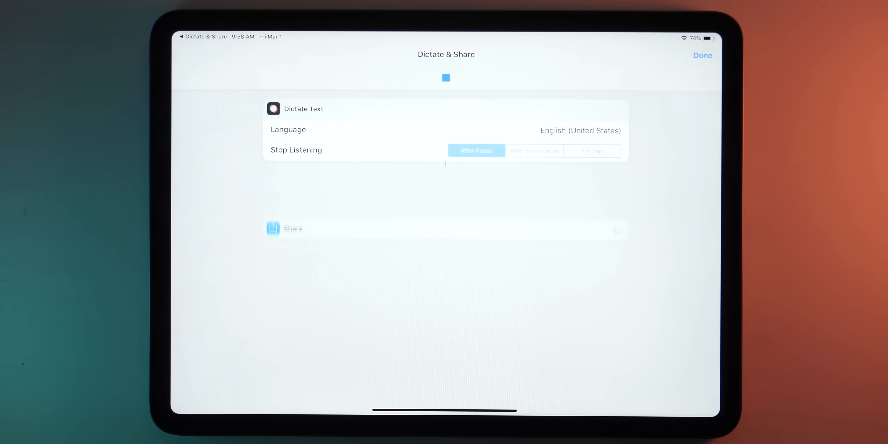
pyautogui.click(293, 228)
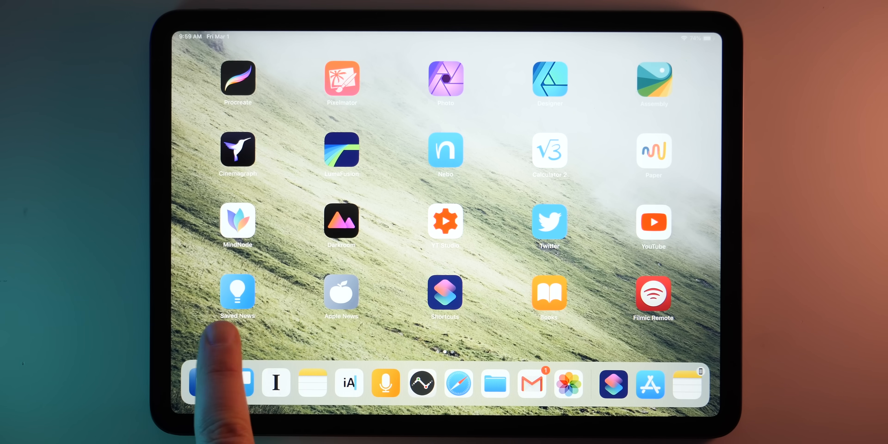
pyautogui.click(237, 291)
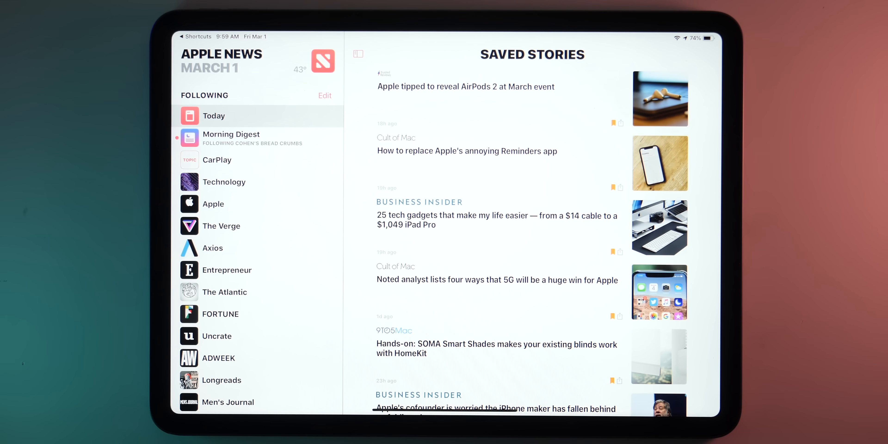
pyautogui.scroll(-3)
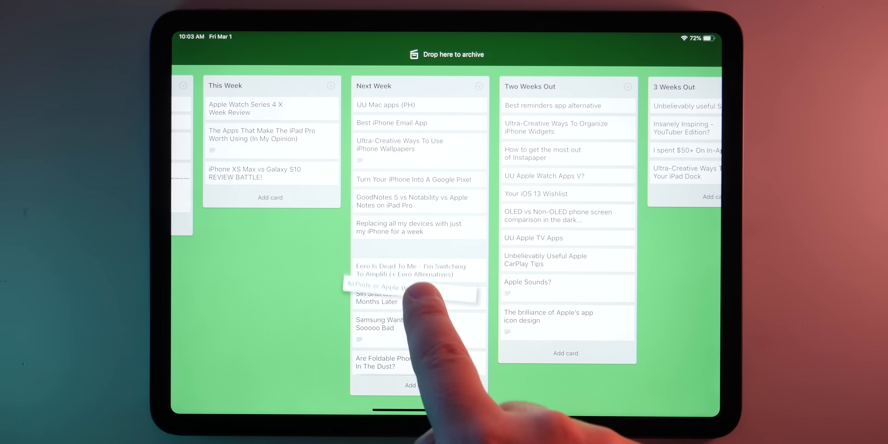
# Move a Trello card into Next Week, then expand the Dock's recent Files documents with Show More.
pyautogui.moveTo(416, 289); pyautogui.dragTo(396, 176)
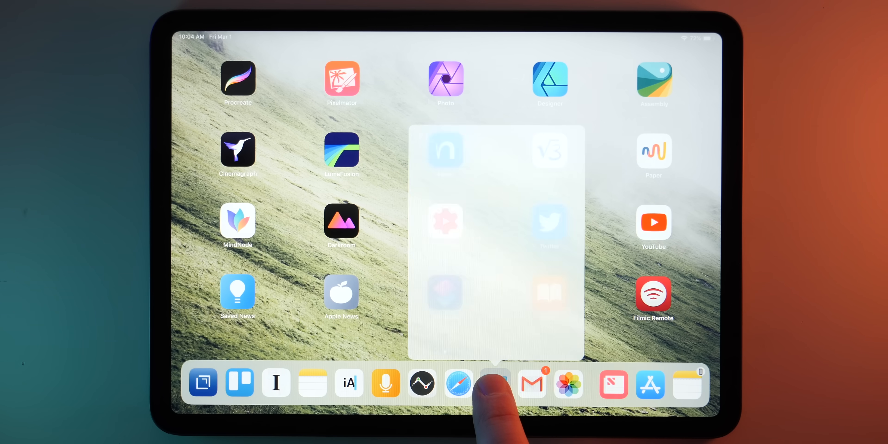
pyautogui.click(494, 383)
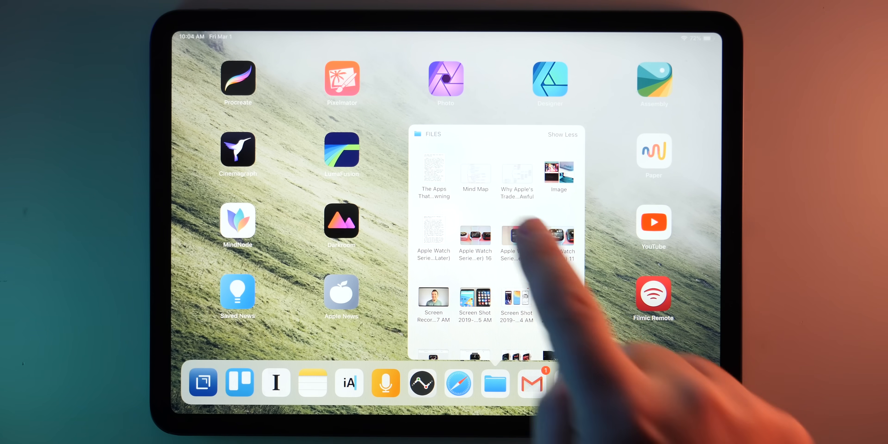
pyautogui.click(512, 235)
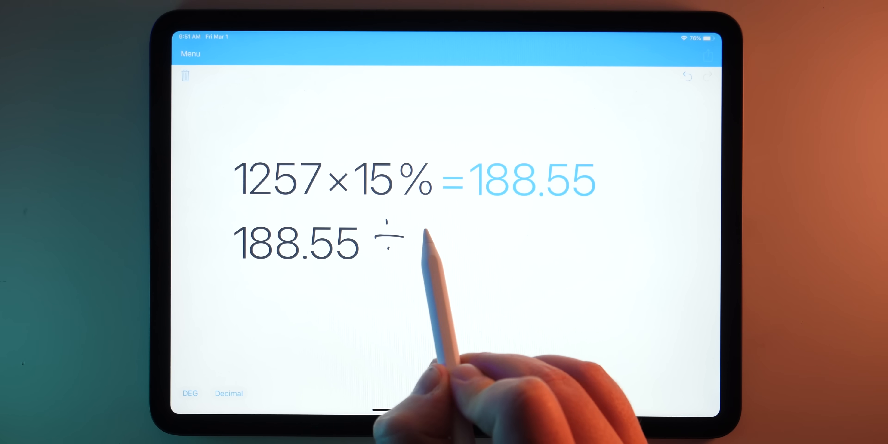
# Divide 188.55 by 30 to get 6.285, then begin dividing the 7065492 result by 12.
pyautogui.write('30=6.285')
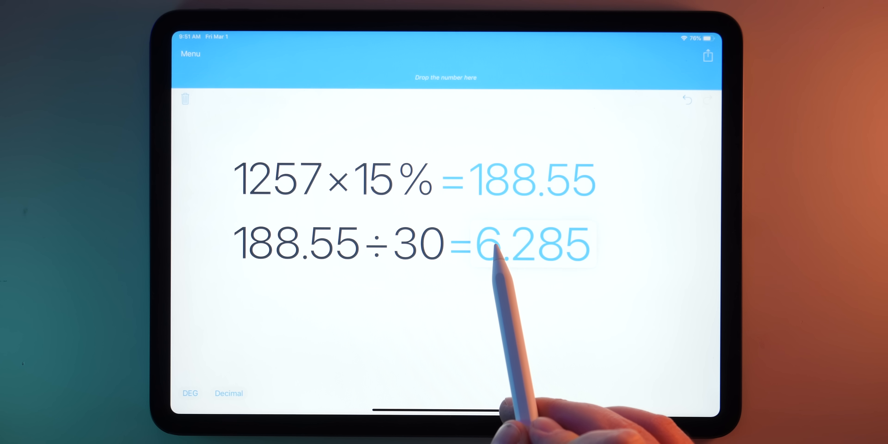
pyautogui.moveTo(533, 244); pyautogui.dragTo(271, 326)
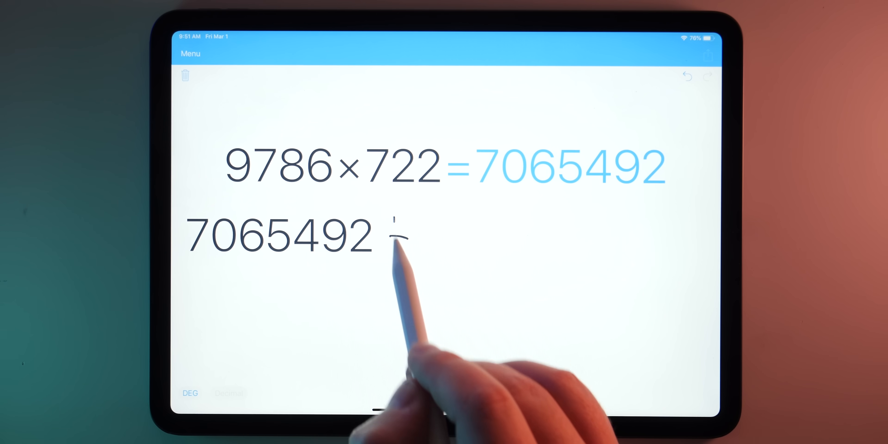
pyautogui.write('÷12')
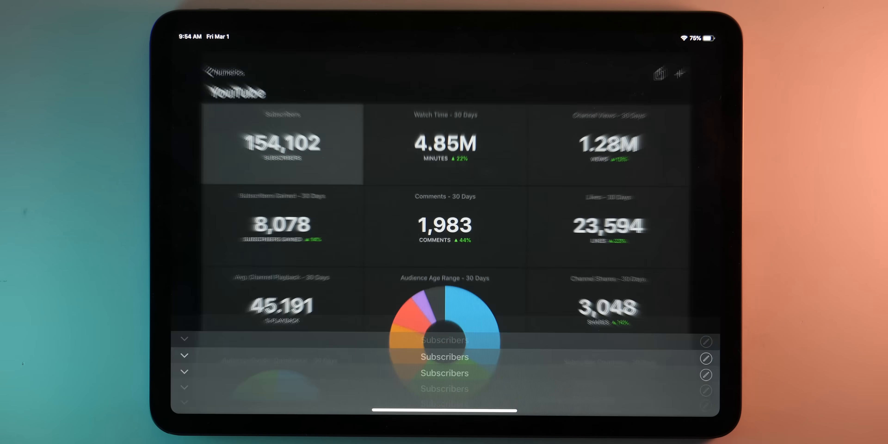
pyautogui.click(280, 143)
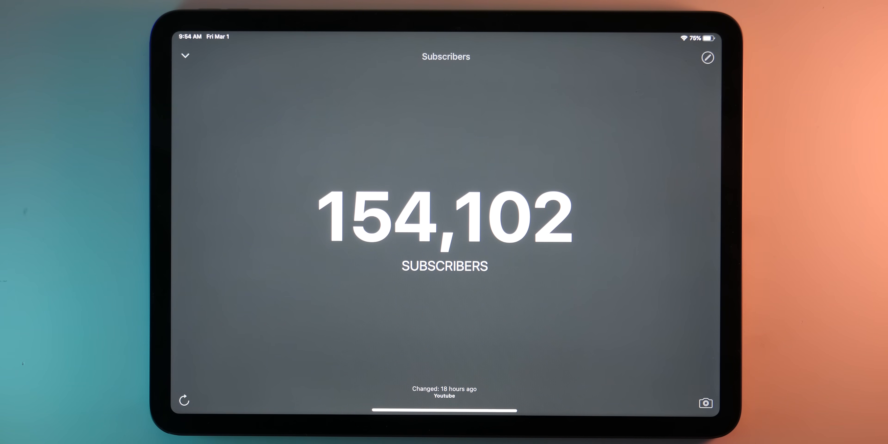
pyautogui.click(184, 56)
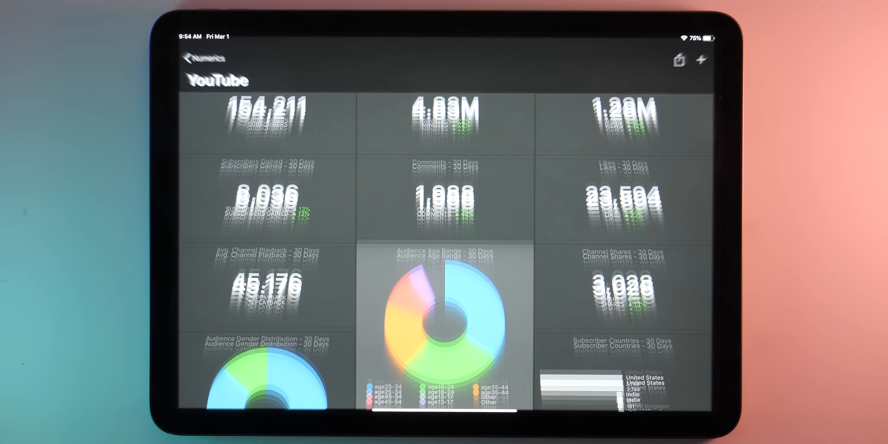
pyautogui.click(445, 306)
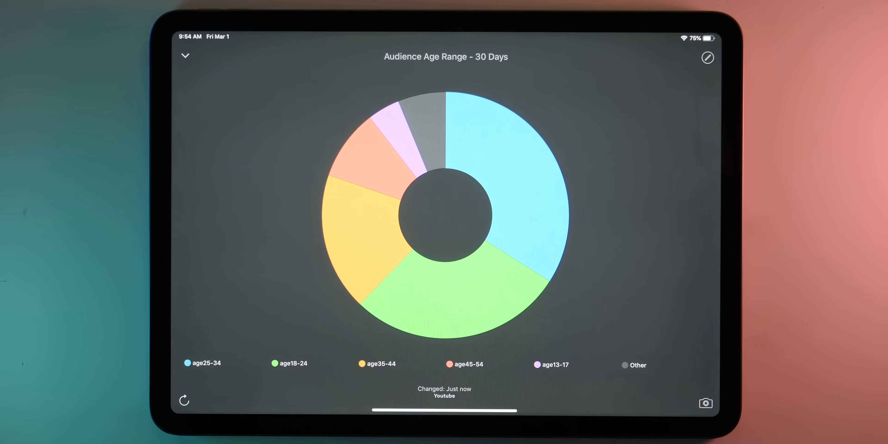
pyautogui.click(185, 55)
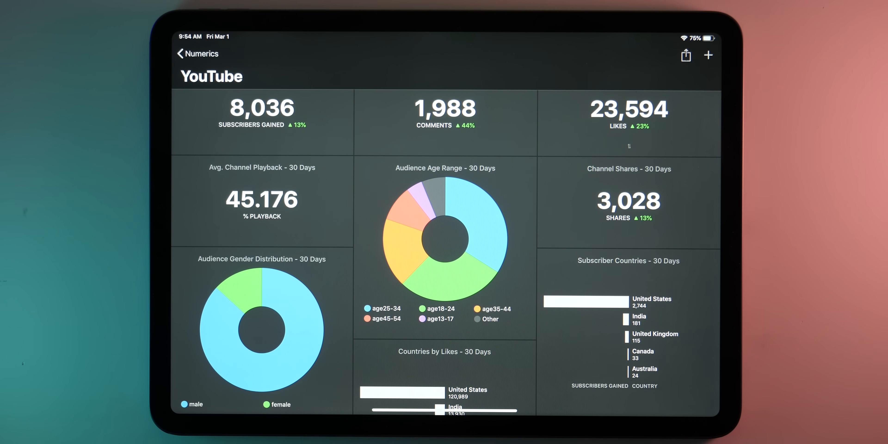
pyautogui.click(261, 330)
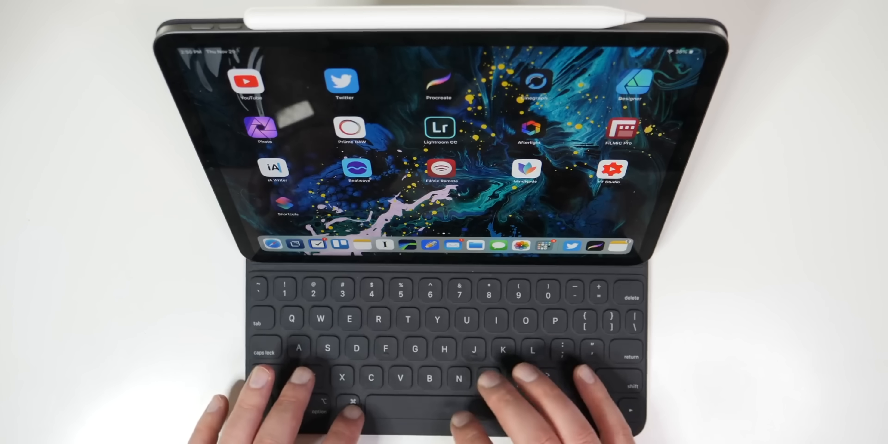
# Search Spotlight for 'twitter' so the Twitter app appears in the results.
pyautogui.write('twi')
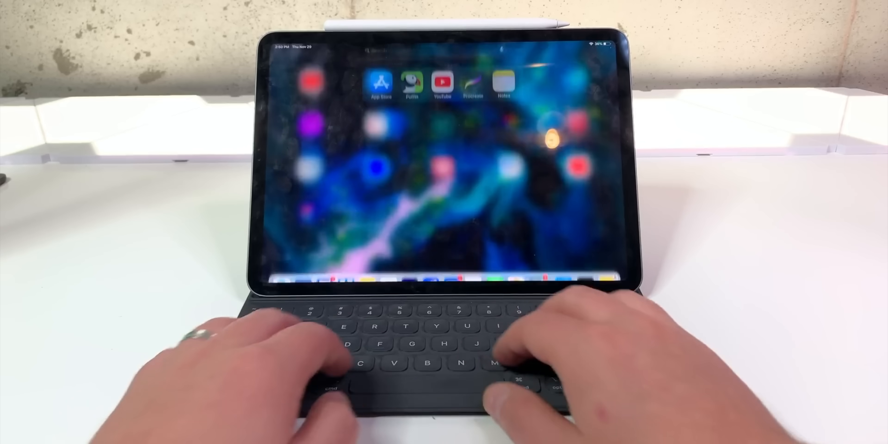
pyautogui.write('twitter')
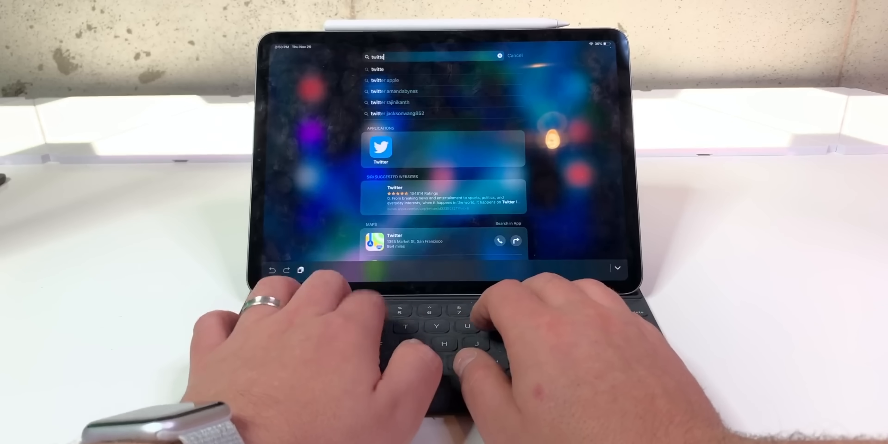